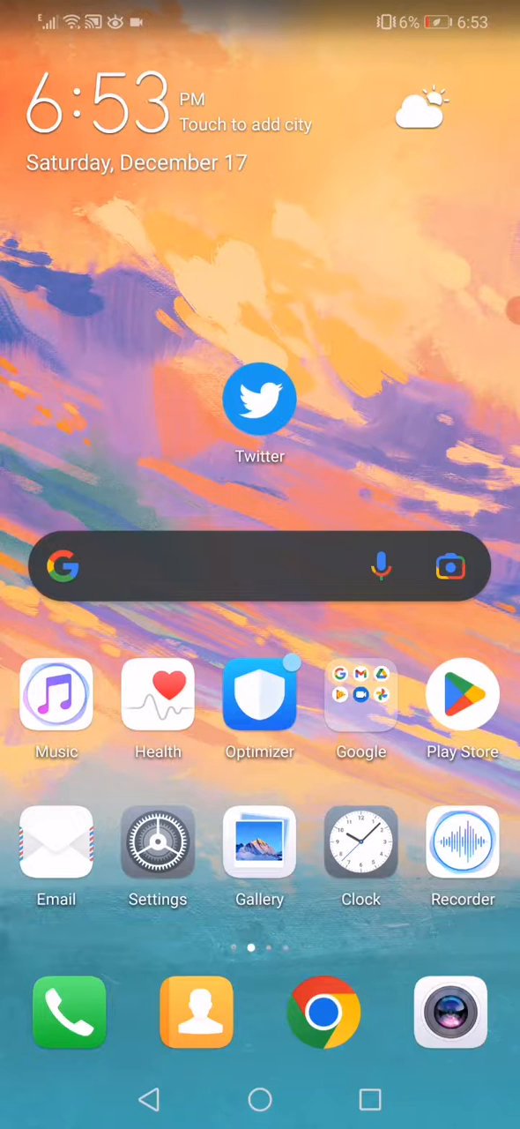
Open device Settings to reach the Twitter app info page
click(159, 843)
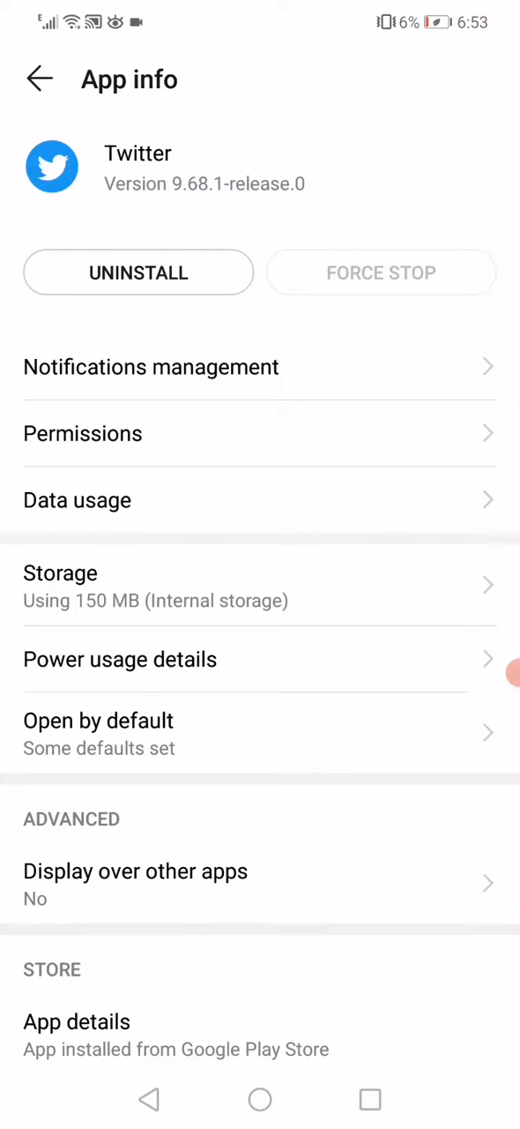
click(83, 434)
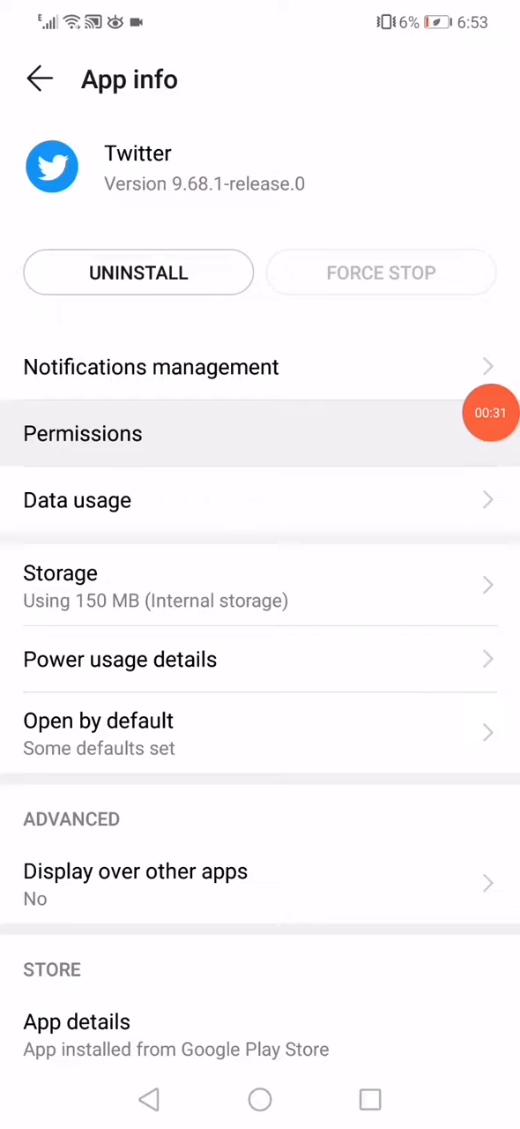
click(83, 434)
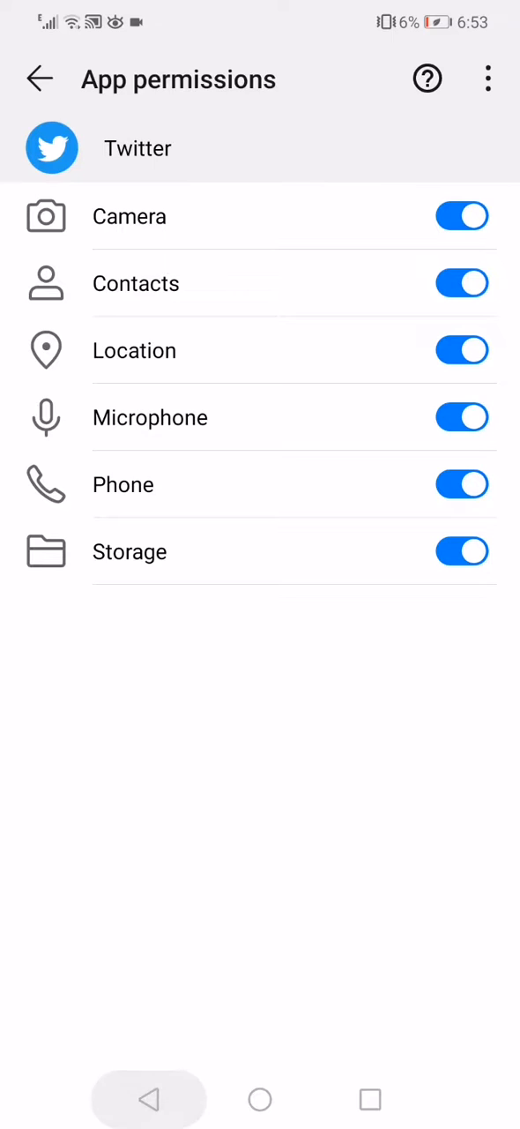
click(38, 78)
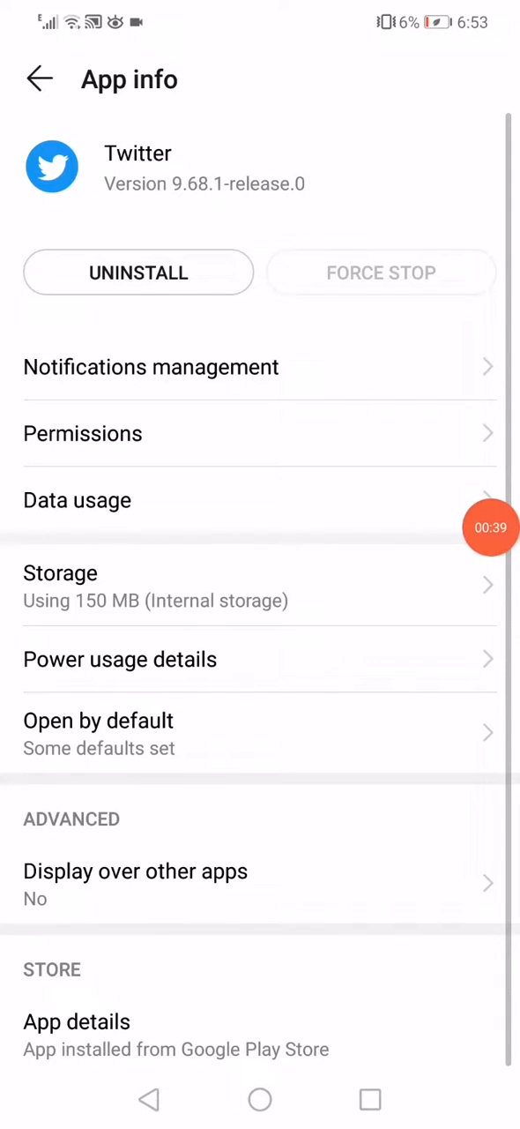
Confirm Twitter's network data access is allowed, then view its storage details
click(77, 501)
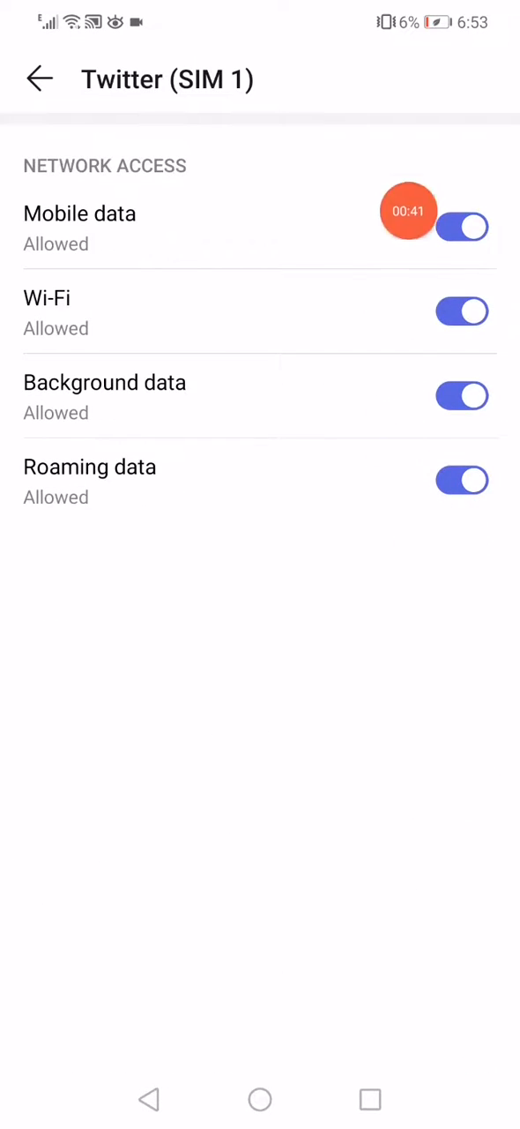
click(38, 77)
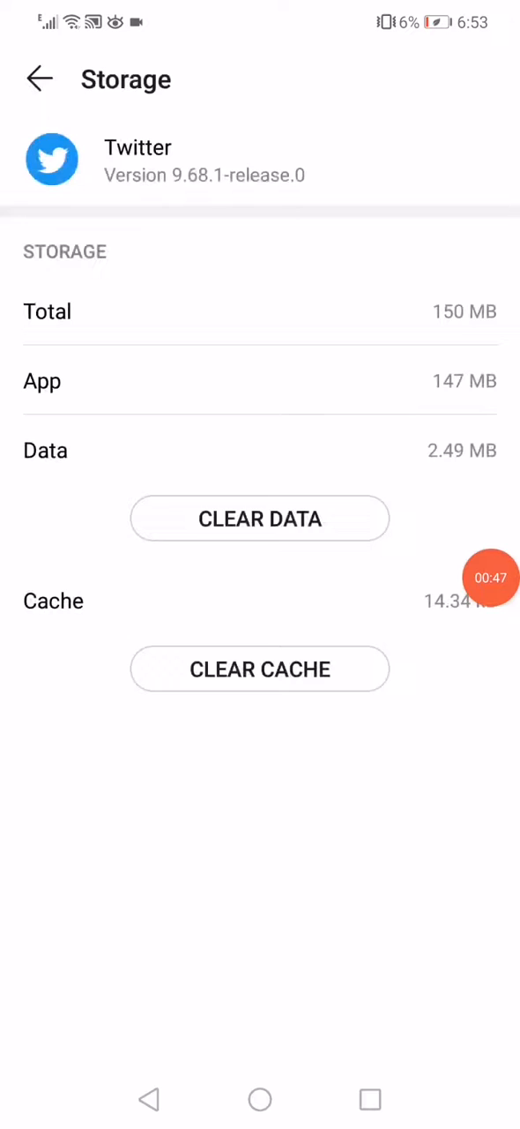
Clear all of Twitter's app data and bring up its Play Store listing
click(261, 519)
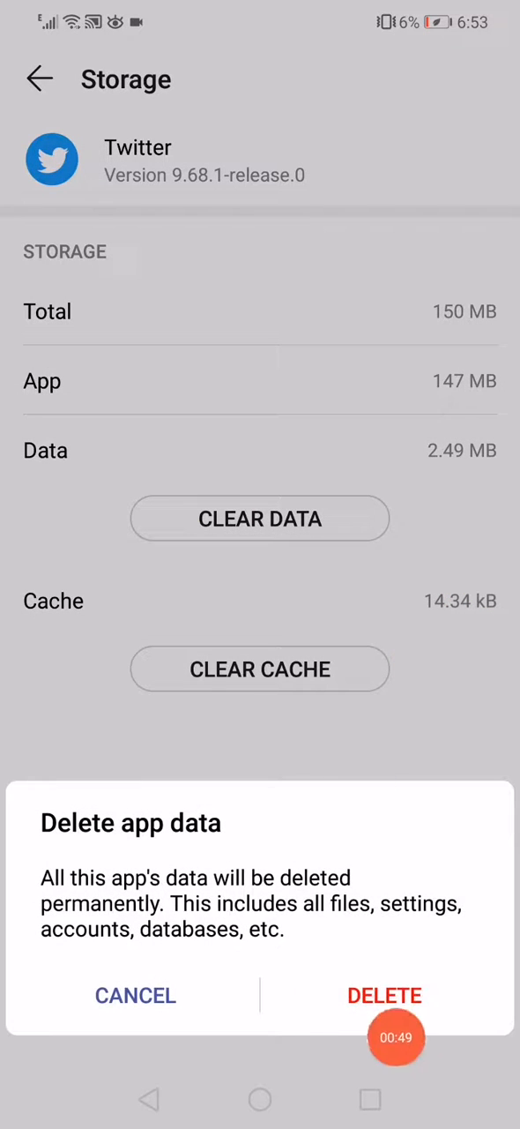
click(134, 995)
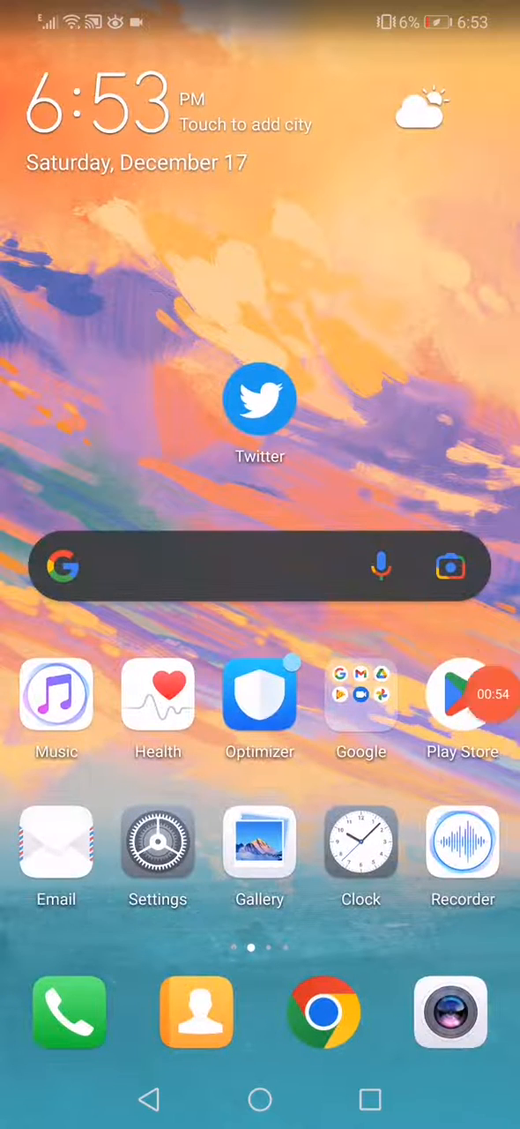
click(260, 397)
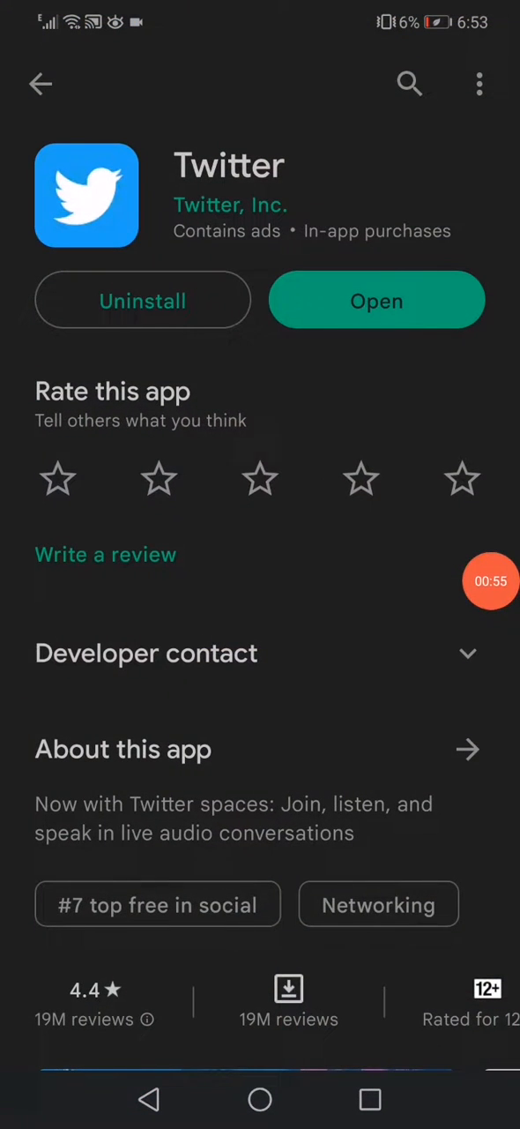